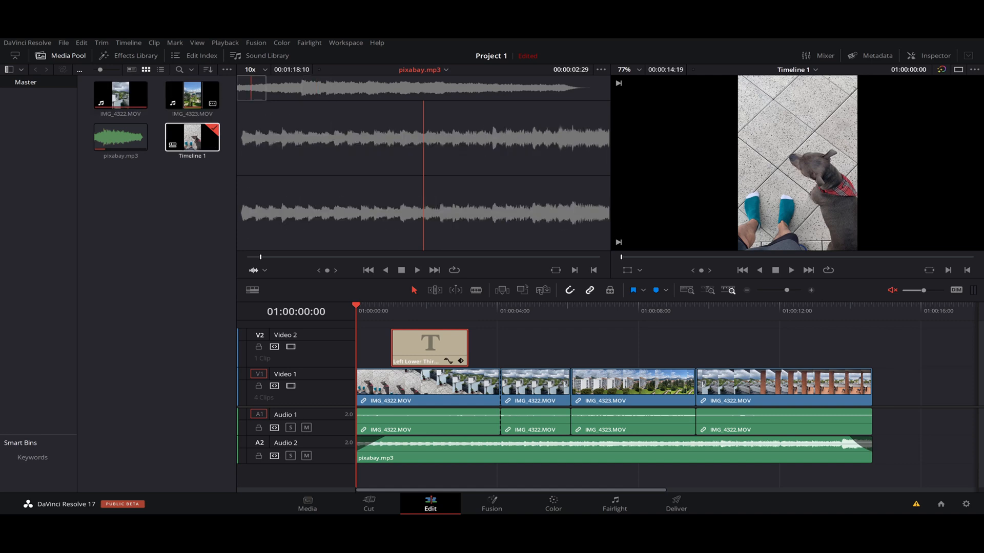
Show the Video Transitions in the Effects Library Toolbox, revealing Cross Dissolve.
{"action": "left_click", "coordinate": [192, 93]}
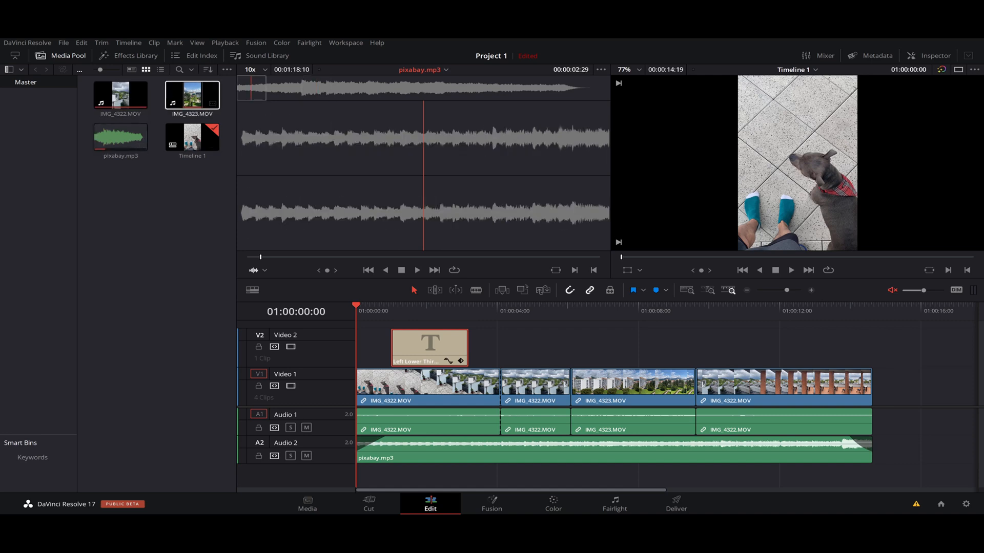
{"action": "left_click", "coordinate": [135, 55]}
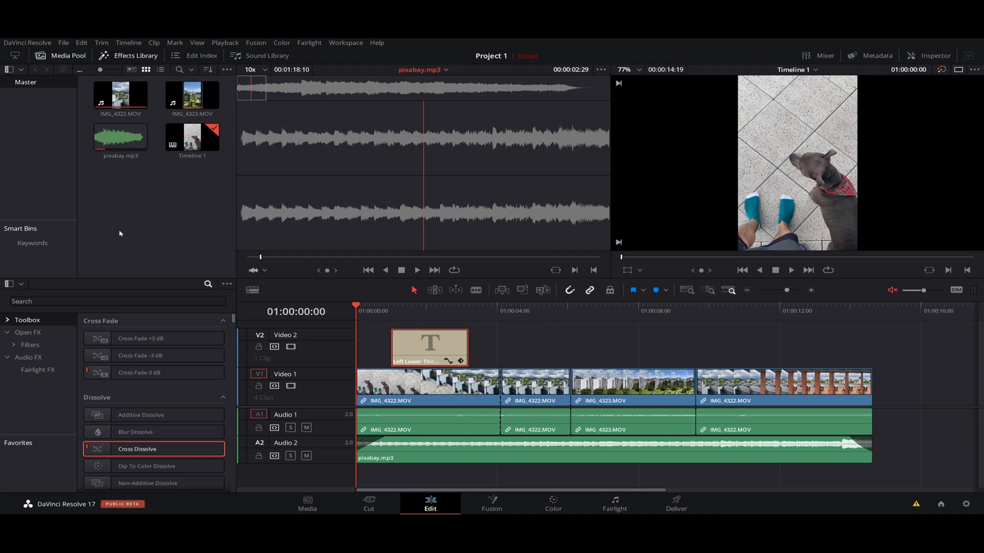
{"action": "left_click", "coordinate": [28, 320]}
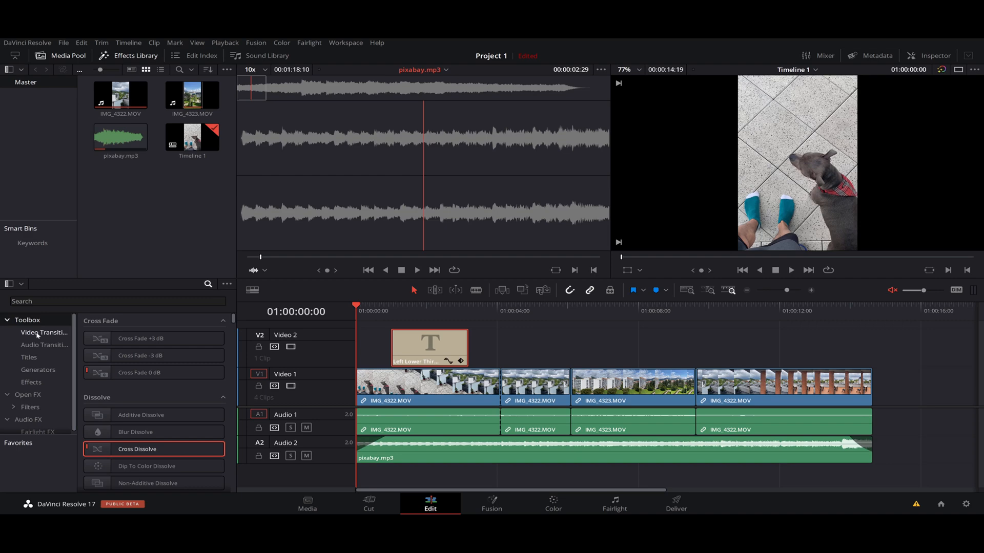
{"action": "mouse_move", "coordinate": [18, 339]}
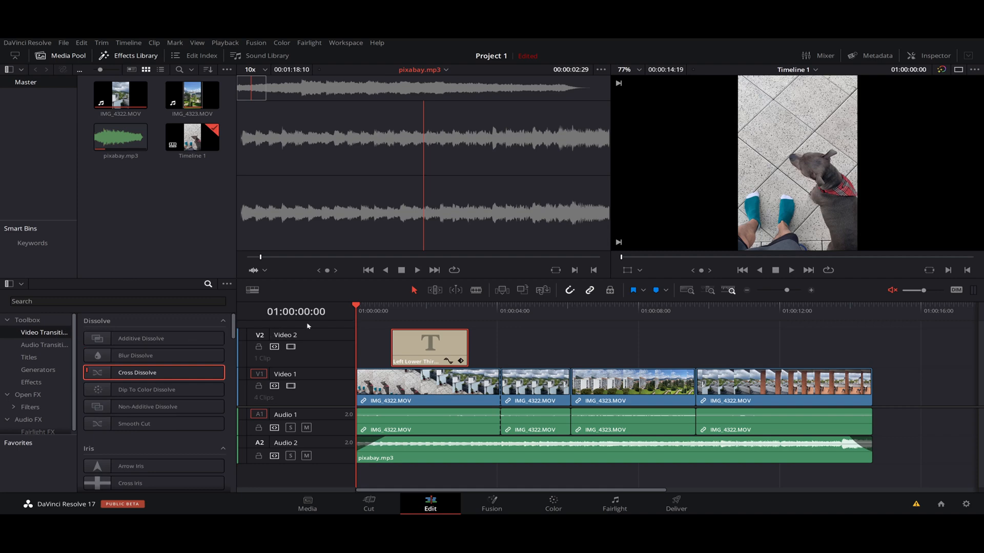
{"action": "mouse_move", "coordinate": [504, 341]}
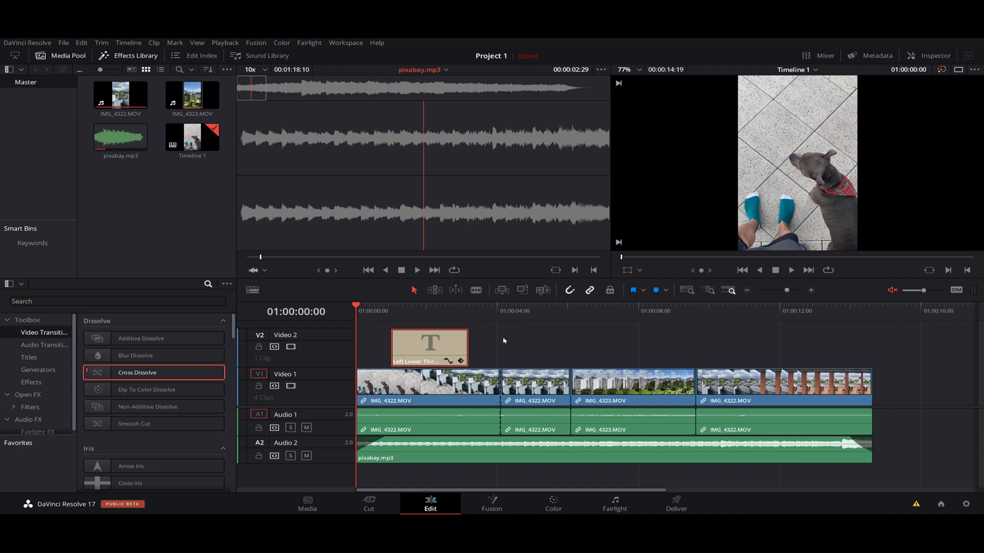
{"action": "mouse_move", "coordinate": [507, 346]}
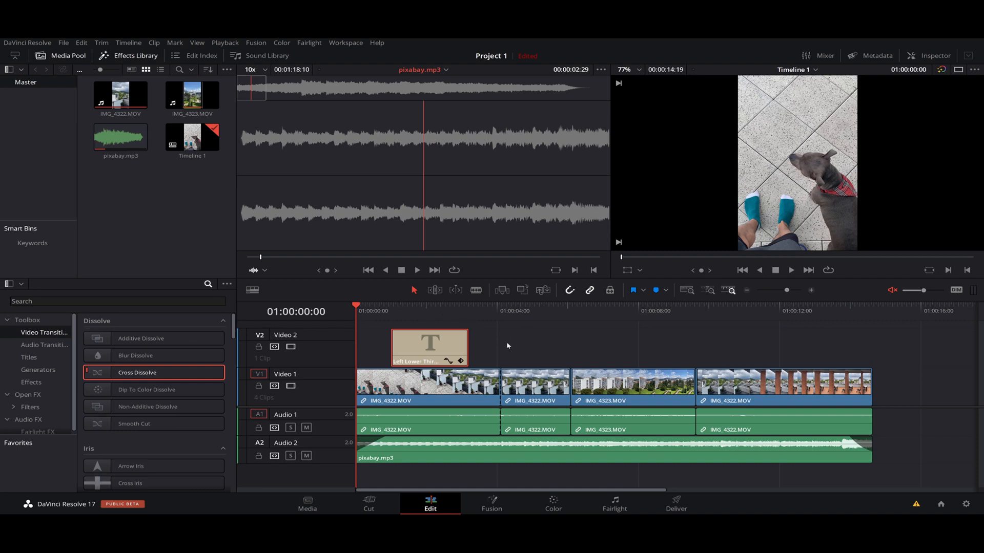
{"action": "mouse_move", "coordinate": [521, 342]}
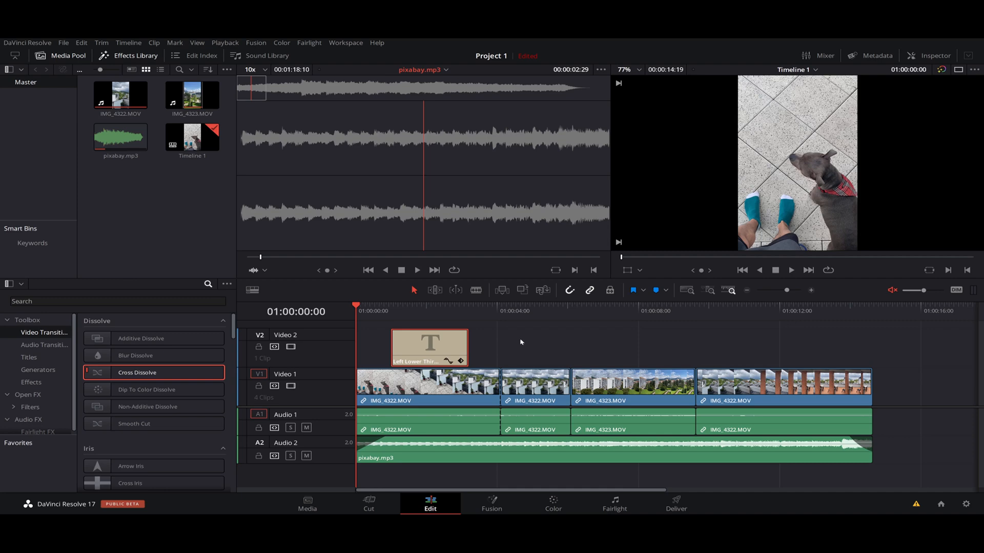
{"action": "mouse_move", "coordinate": [486, 352]}
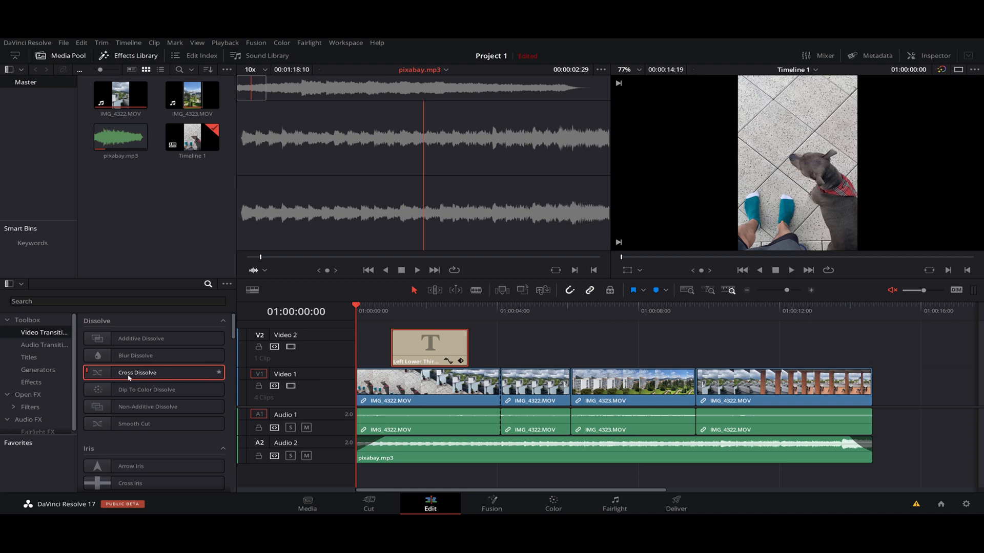
{"action": "mouse_move", "coordinate": [149, 364]}
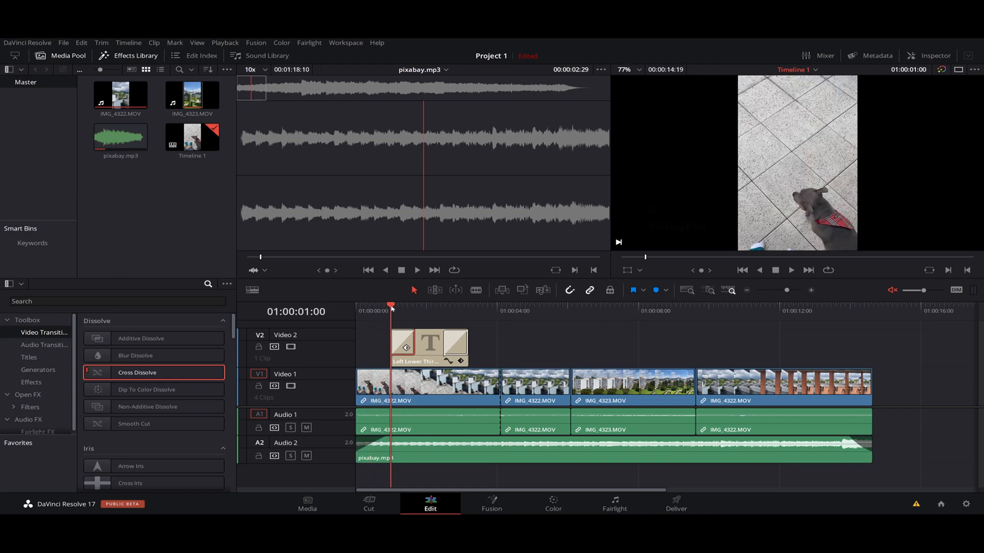
Play the timeline to watch the Ružomberok Slovakia title dissolve in, then stop.
{"action": "left_click", "coordinate": [416, 310]}
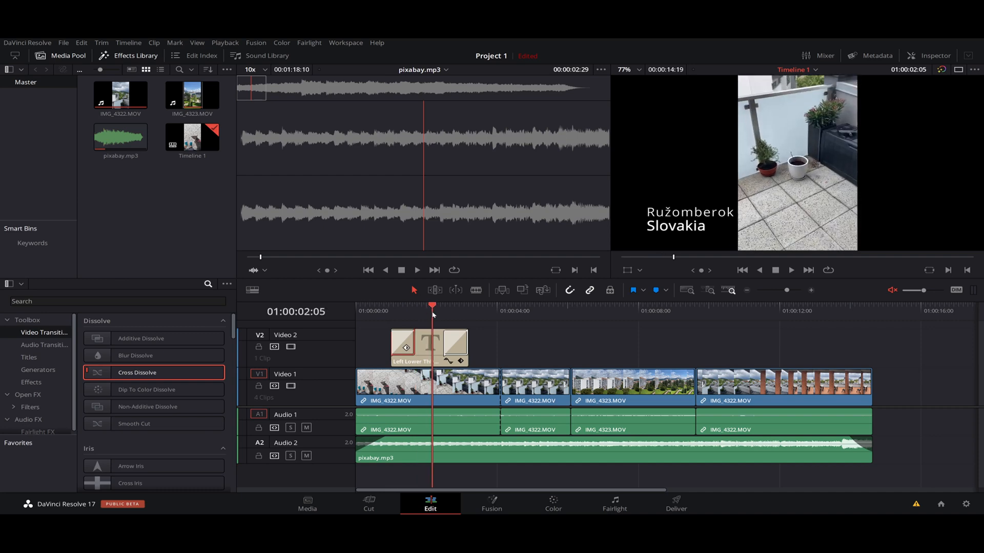
{"action": "left_click", "coordinate": [444, 309]}
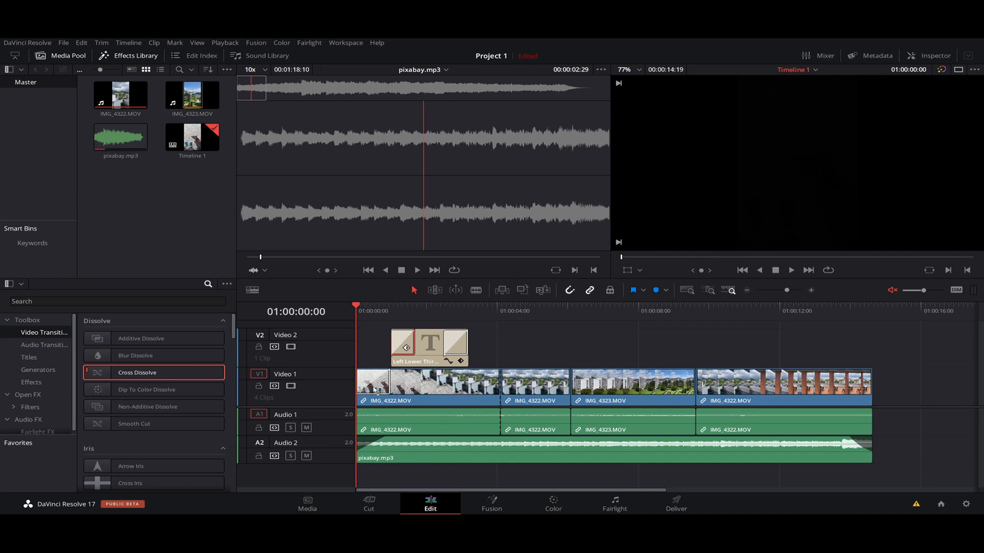
{"action": "mouse_move", "coordinate": [366, 314]}
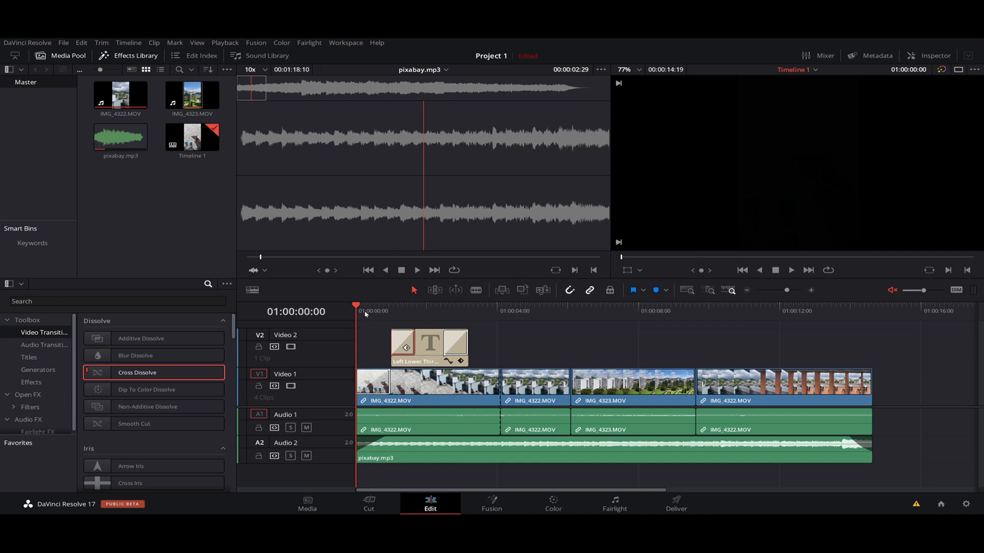